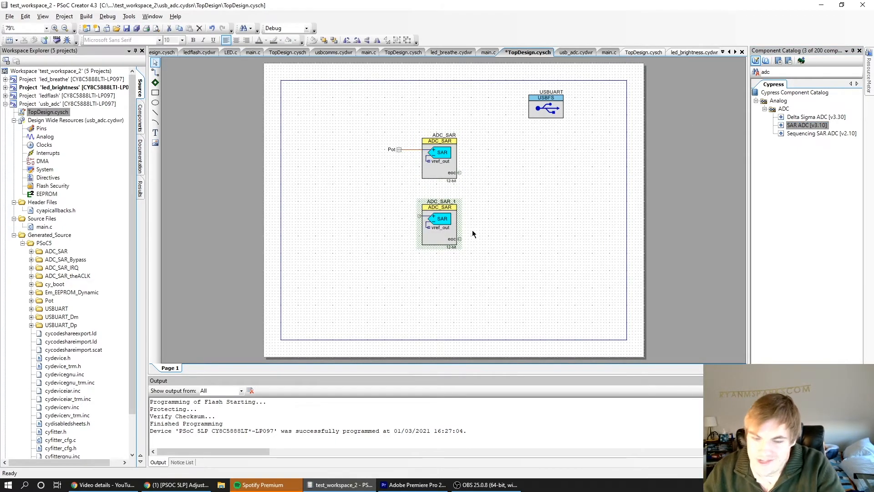
pyautogui.moveTo(438, 238)
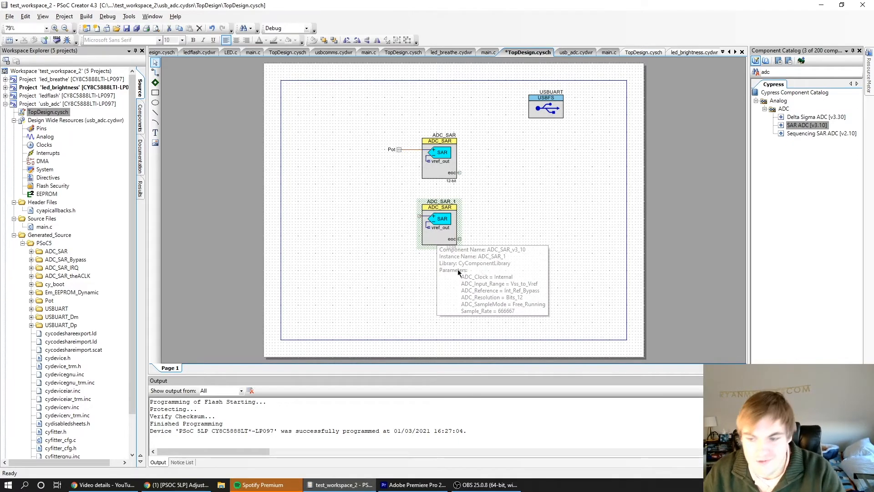
pyautogui.moveTo(486, 272)
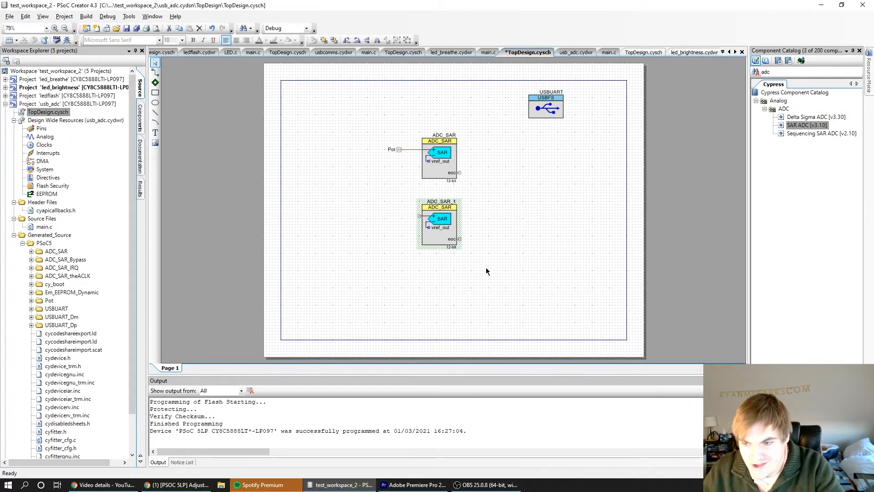
pyautogui.moveTo(376, 205)
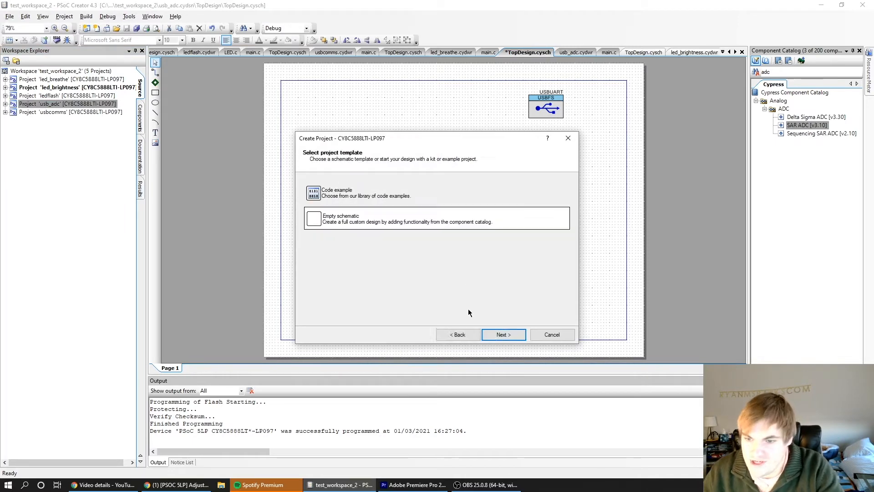
# Finish the empty-schematic multiple_adc project and name its SAR ADC ADC_SAR.
pyautogui.click(502, 334)
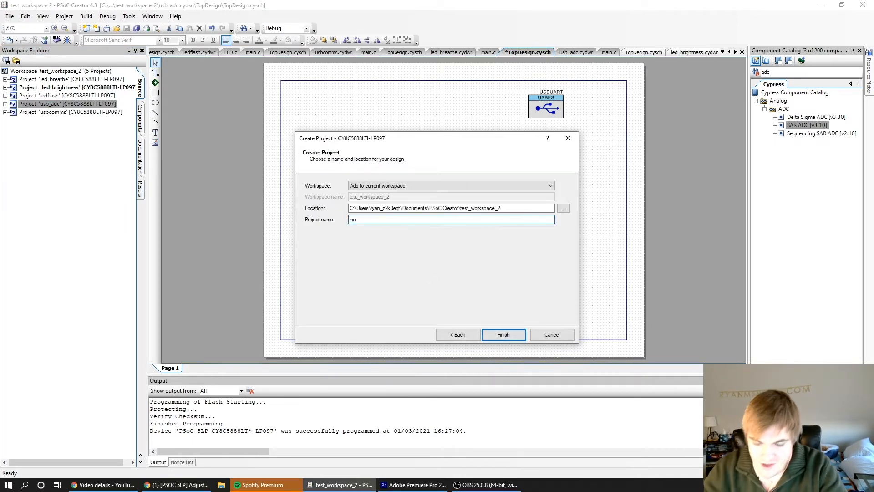
pyautogui.click(502, 334)
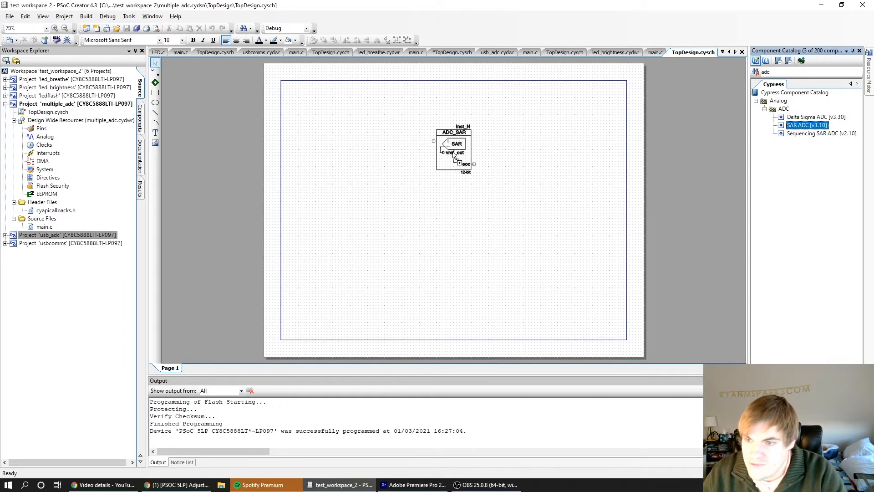
pyautogui.doubleClick(455, 143)
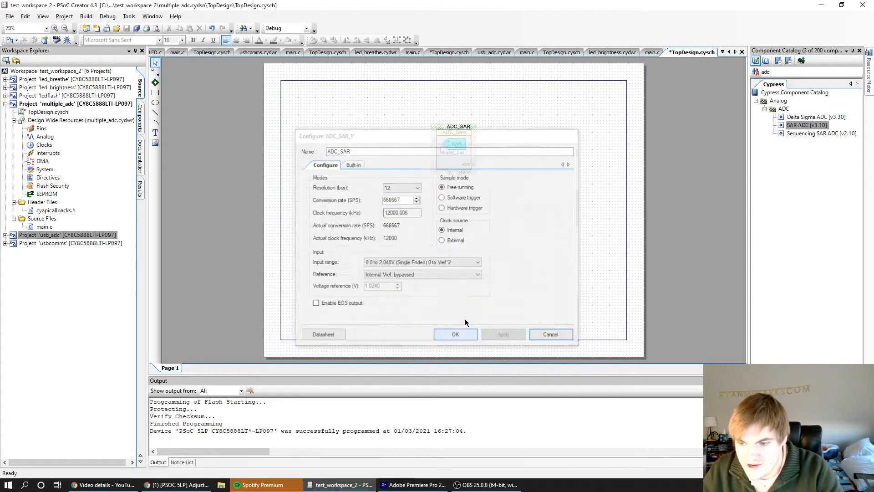
pyautogui.click(455, 334)
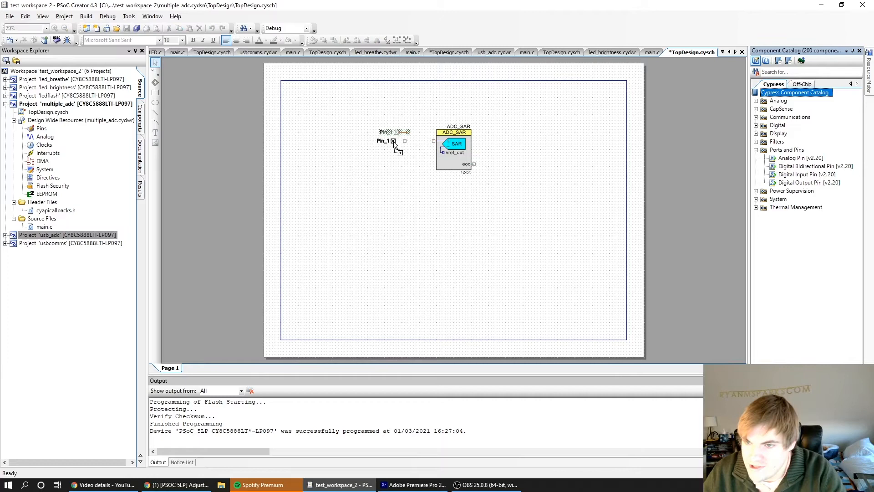
# Rename the placed analog pins Pot1 and Pot2 and expand the analog components.
pyautogui.doubleClick(384, 141)
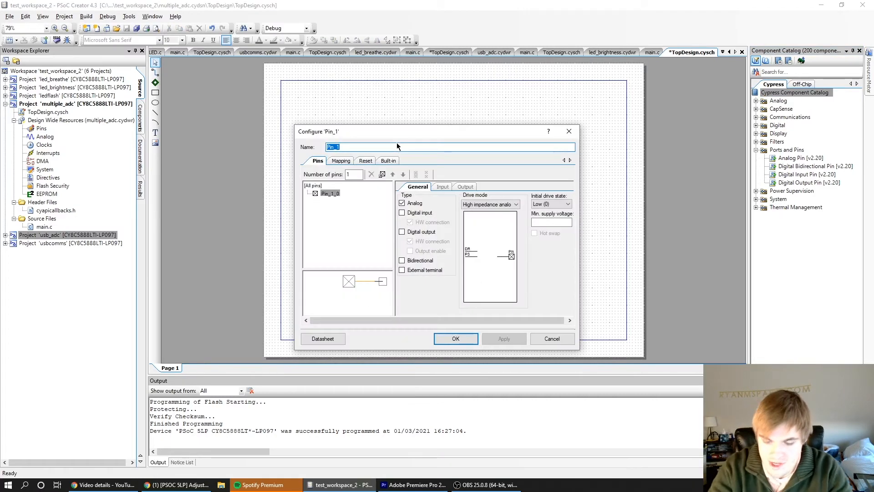
pyautogui.click(455, 339)
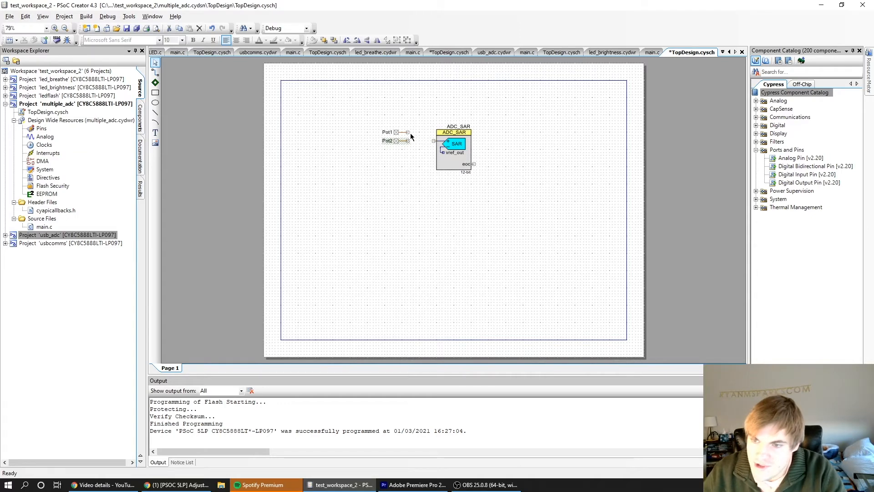
pyautogui.moveTo(449, 153)
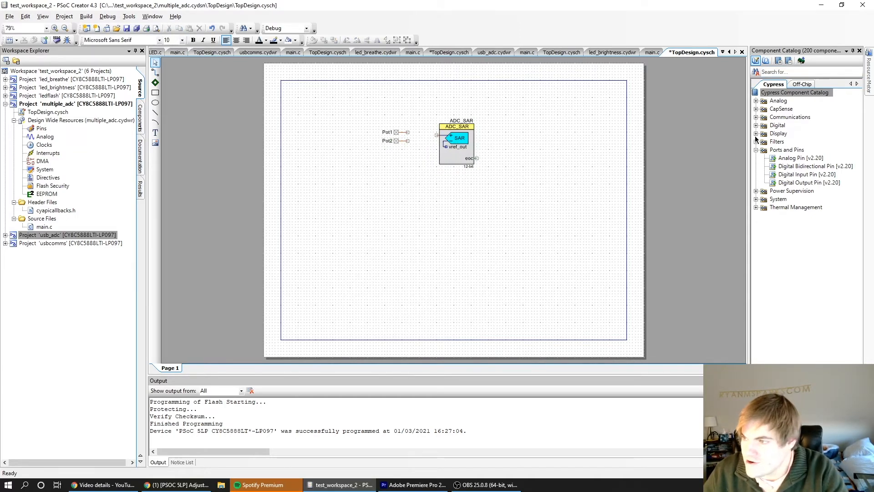
pyautogui.click(756, 100)
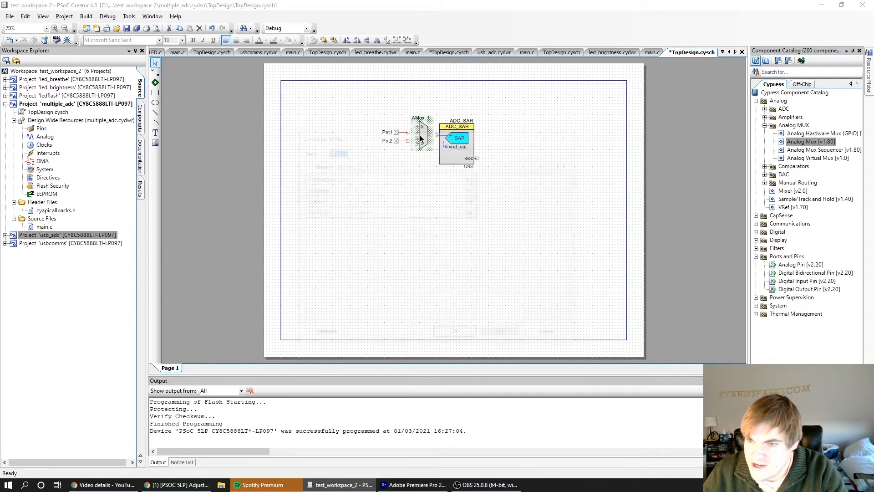
# Configure a two-channel AMux and wire Pot2 to its second input, feeding ADC_SAR.
pyautogui.doubleClick(420, 131)
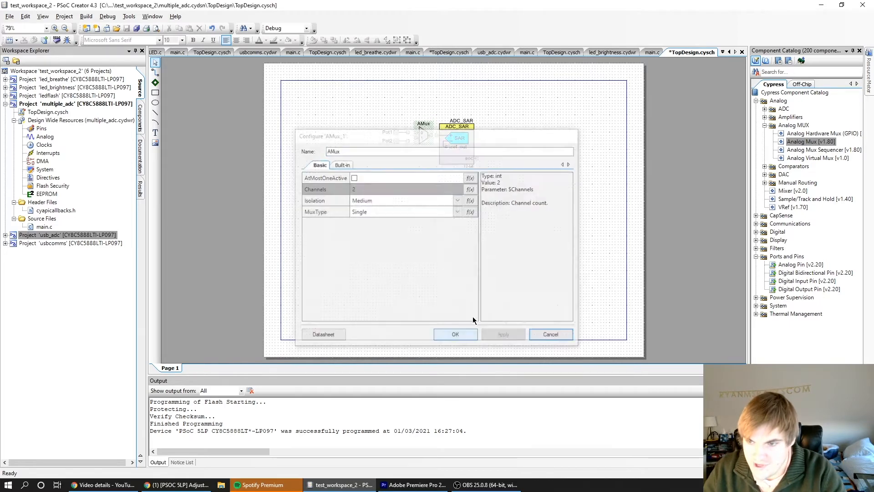
pyautogui.click(455, 334)
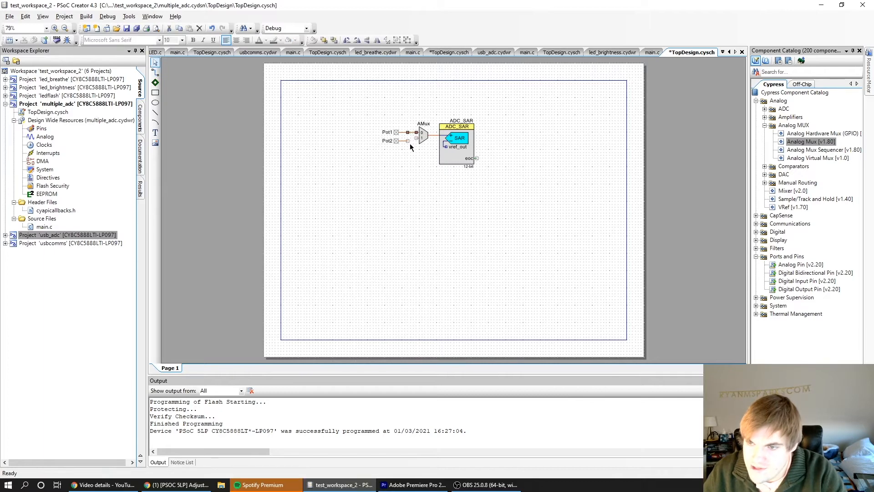
pyautogui.click(421, 136)
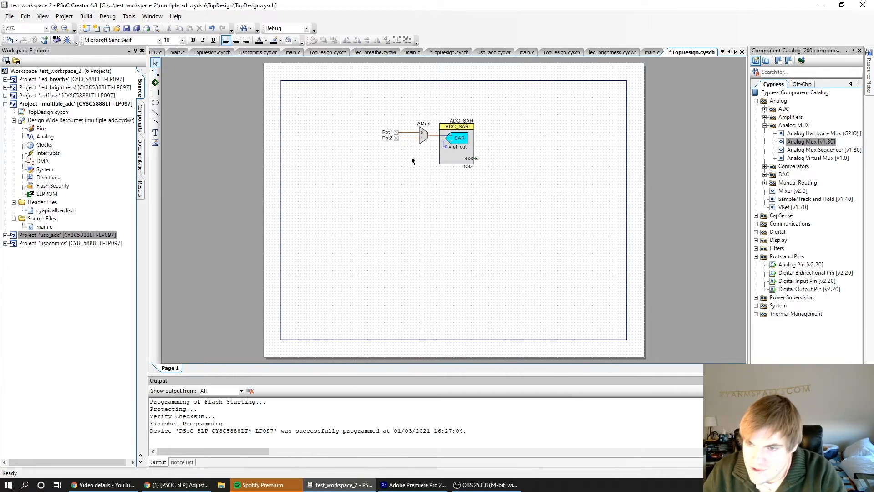
pyautogui.click(805, 71)
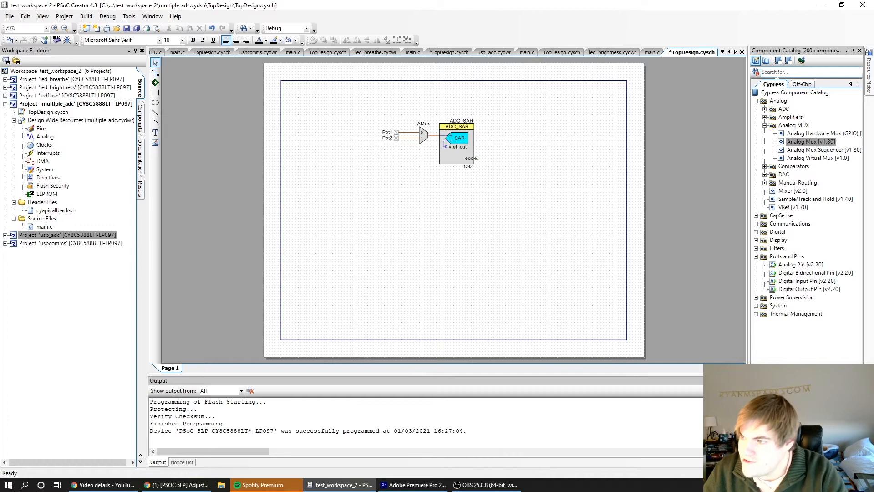
# Find the usb component and place a USBUART (CDC Interface) named USBUART.
pyautogui.write('usb')
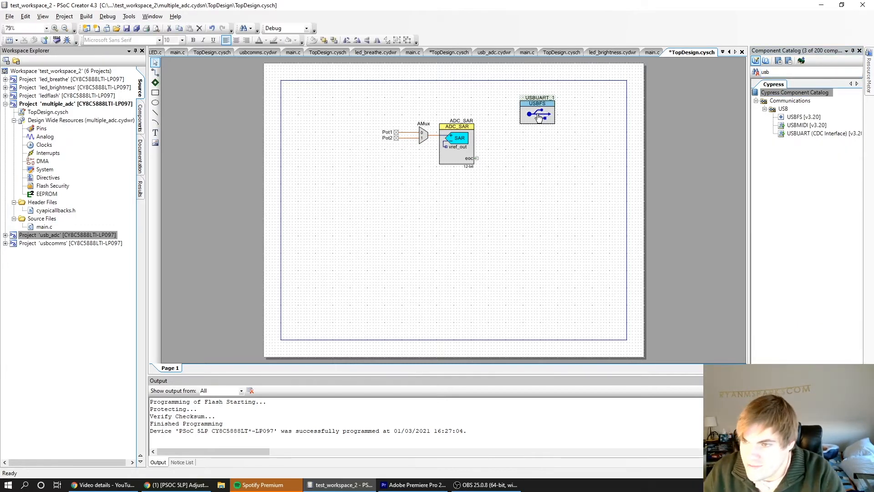
pyautogui.doubleClick(536, 113)
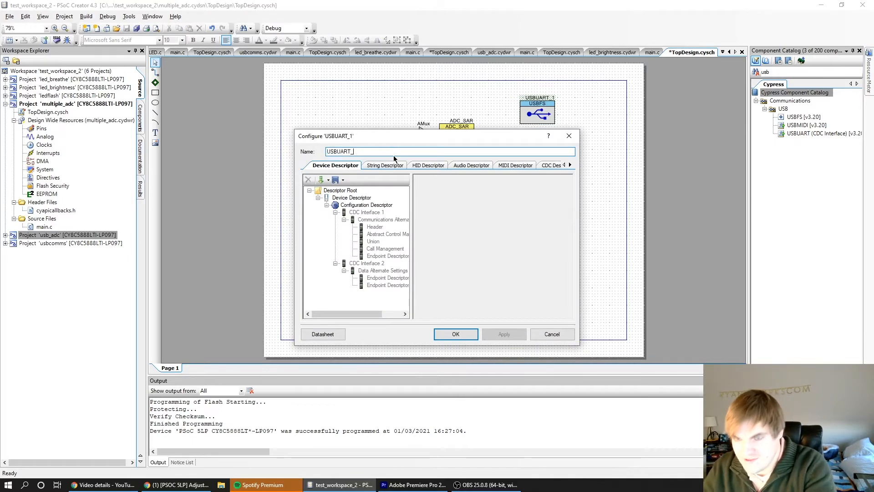
pyautogui.click(455, 334)
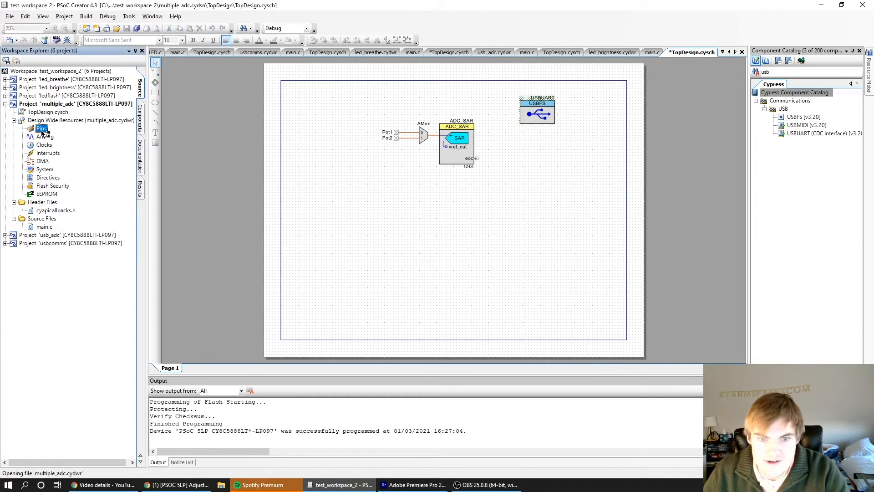
# Assign Pot1 to P2[3] and Pot2 to P2[2] in the design-wide pin settings.
pyautogui.click(41, 129)
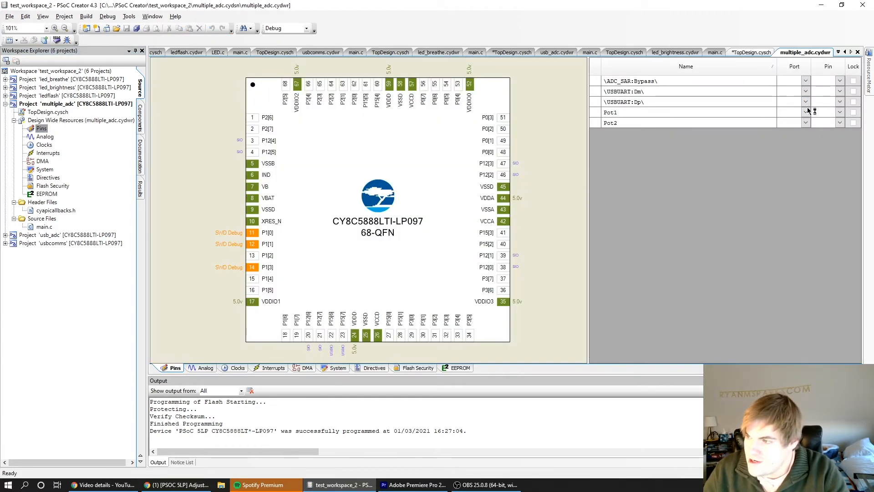
pyautogui.click(805, 112)
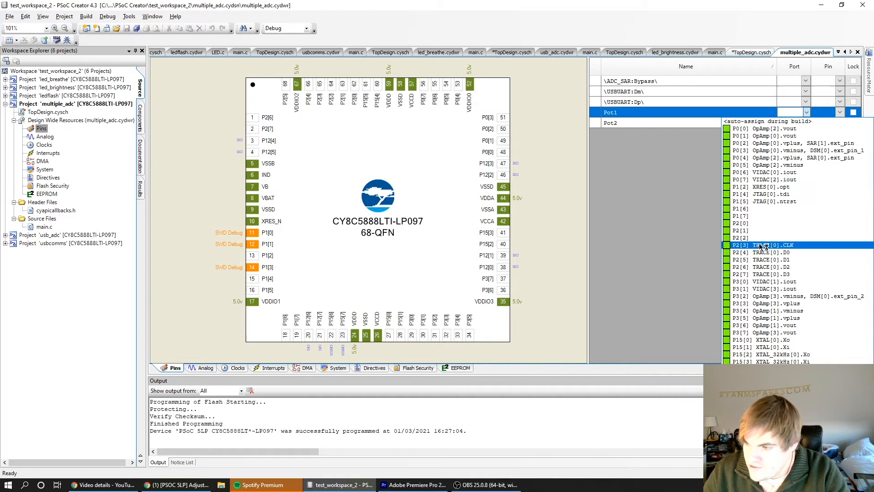
pyautogui.click(764, 245)
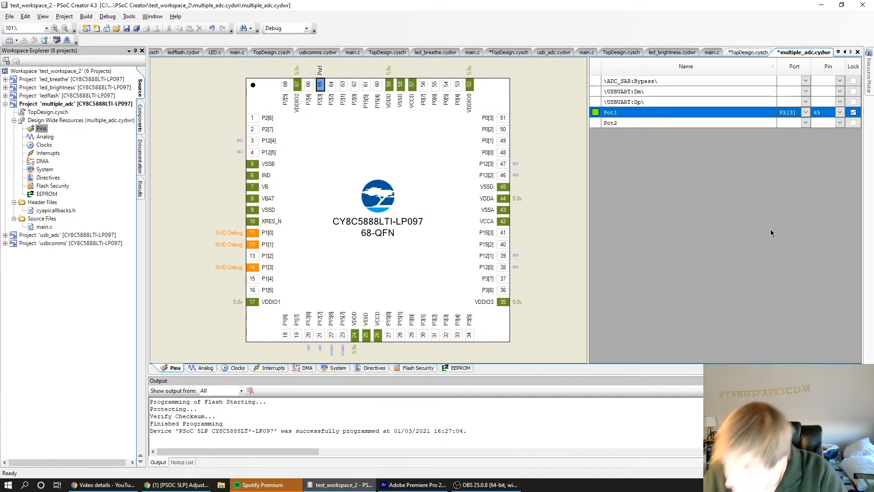
pyautogui.click(804, 122)
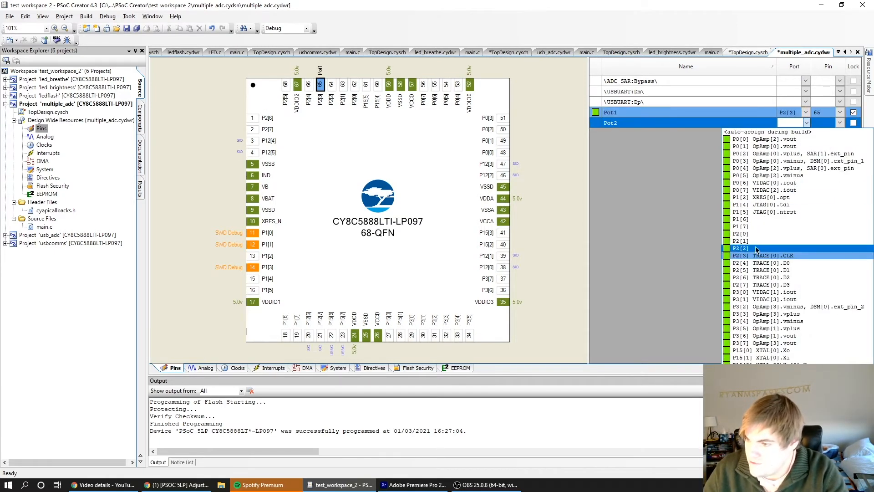
pyautogui.click(758, 248)
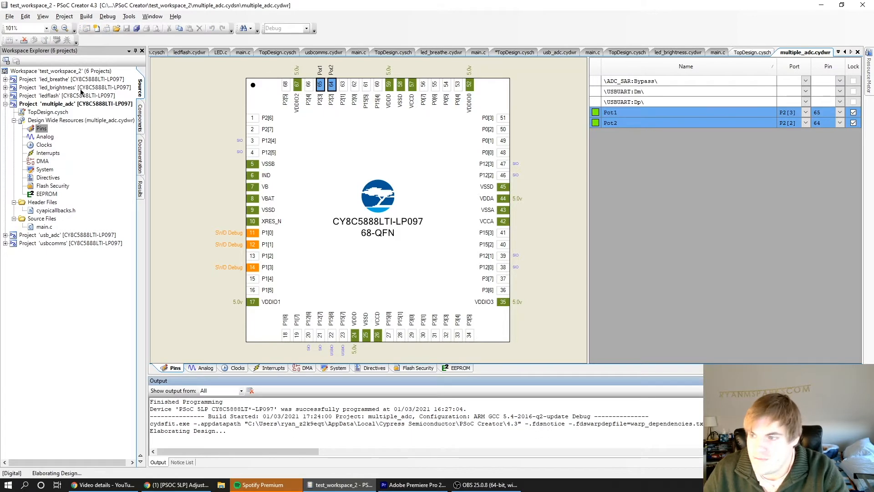
# Enable the 48 MHz USB clock with 100 kHz ILO, rebuild, and bring up main.c.
pyautogui.click(43, 144)
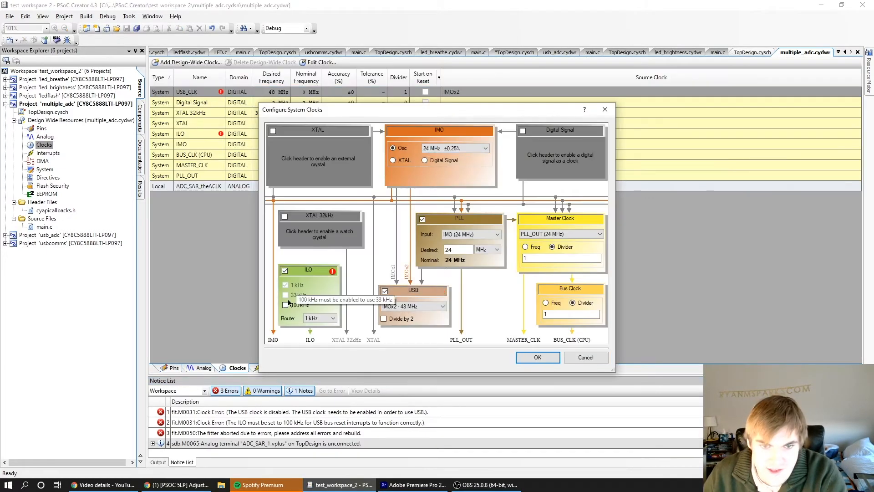
pyautogui.click(537, 357)
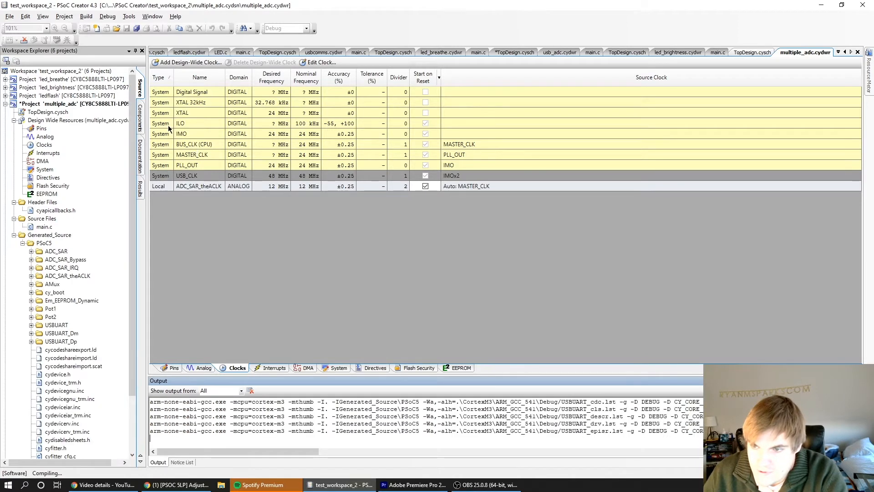
pyautogui.click(44, 227)
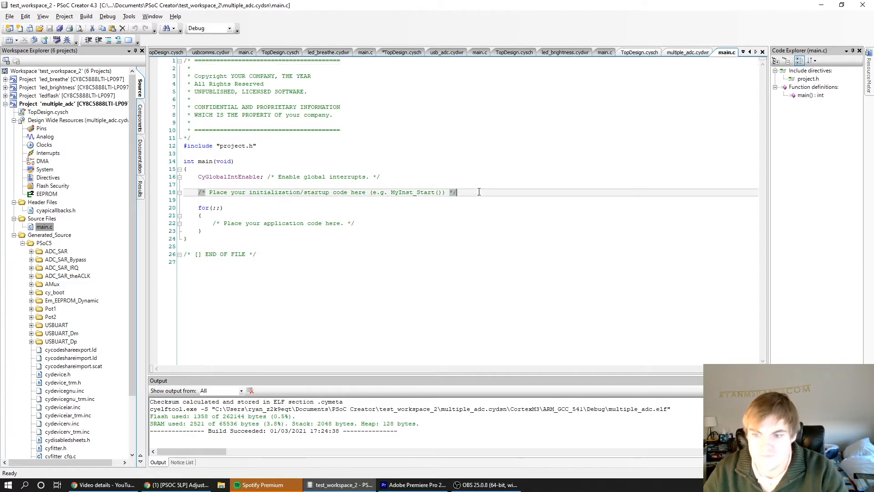
# Add ADC_SAR_Start(), AMux_Start() and USBUART_Start(0,USBUART_5V_OPERATION) after interrupt enable.
pyautogui.click(431, 176)
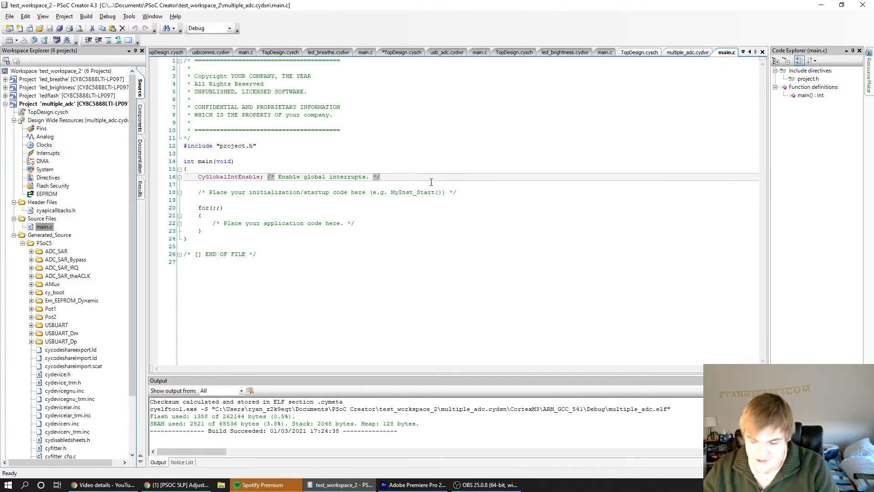
pyautogui.press('enter')
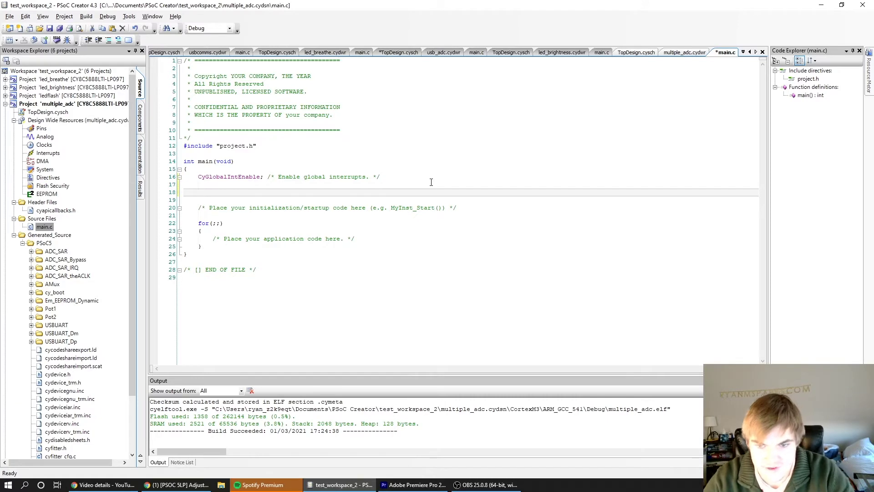
pyautogui.write('ADC_Sar')
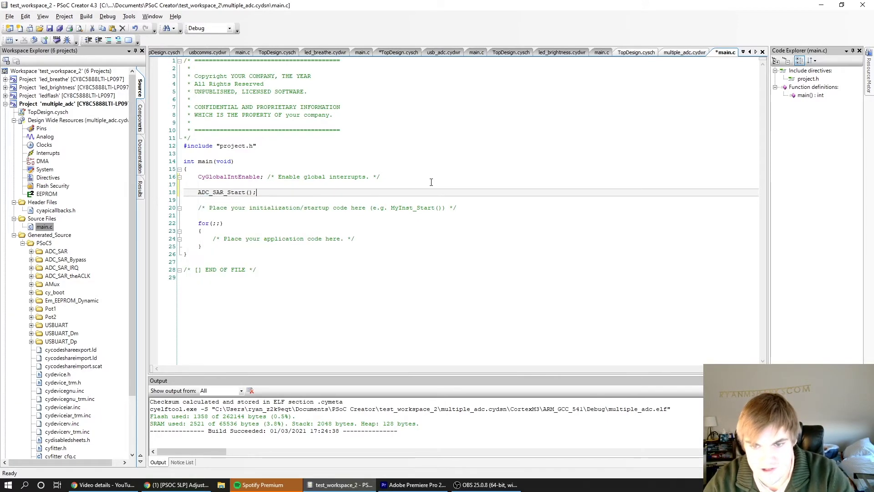
pyautogui.press('enter')
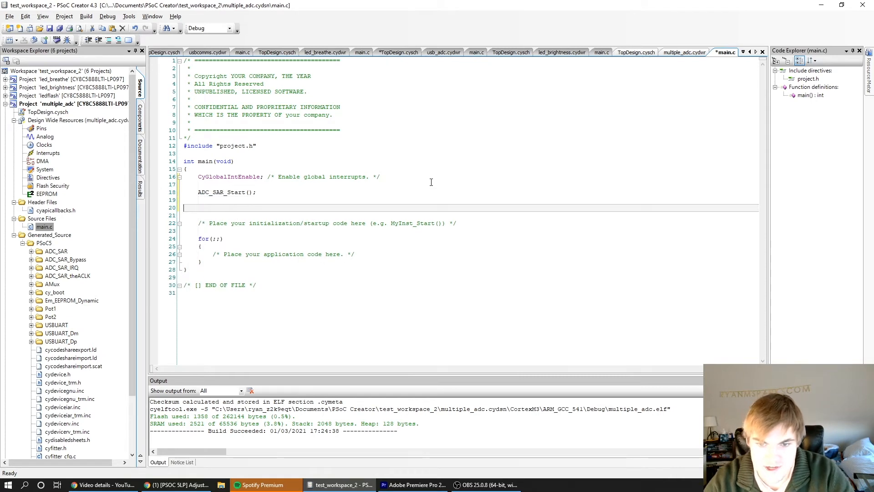
pyautogui.write('AMux_ST')
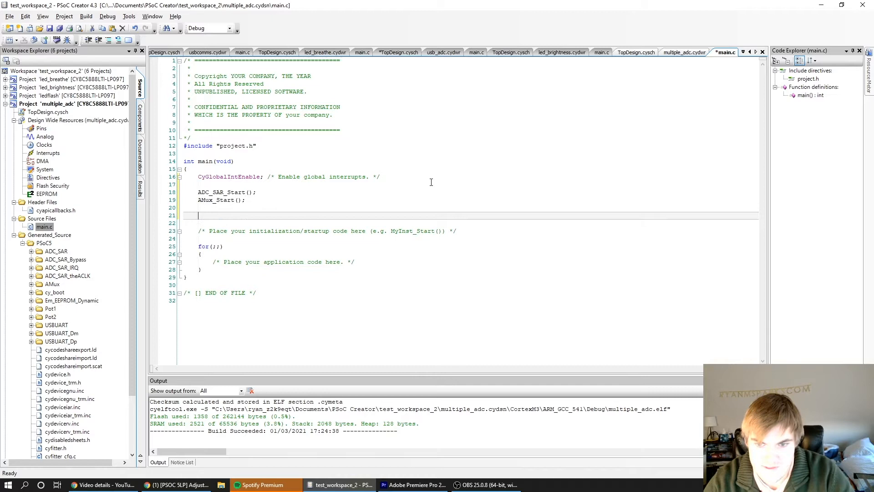
pyautogui.write('USBUART_Start(0,')
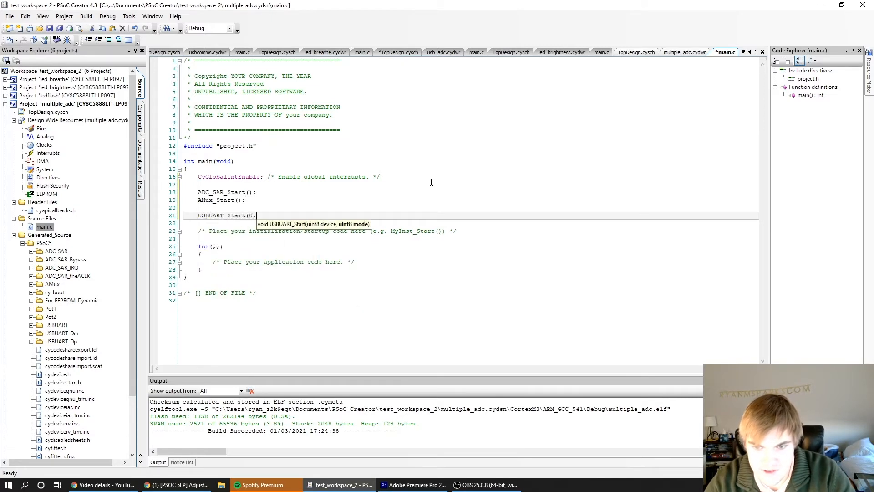
pyautogui.write('USBUART_5V_OPERATION);')
pyautogui.click(470, 223)
pyautogui.write('while(')
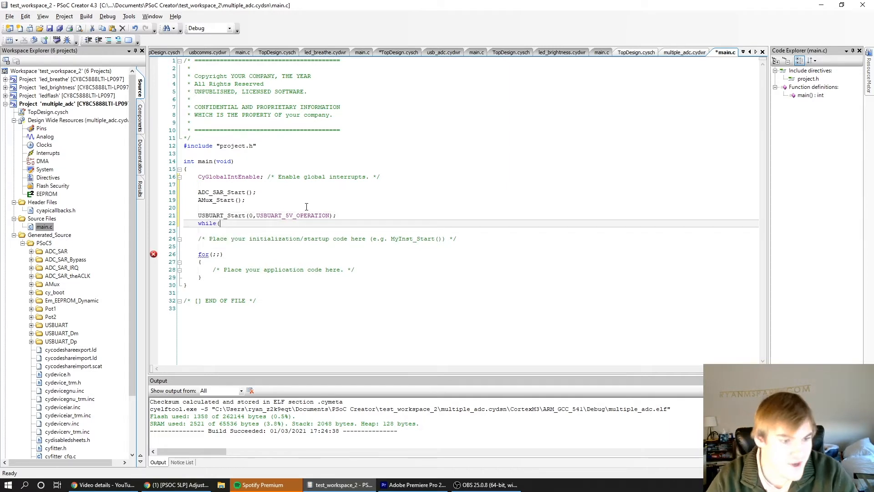
# Add a while(USBUART_GetConfiguration()==0) wait loop followed by ADC_SAR_StartConvert().
pyautogui.write('US')
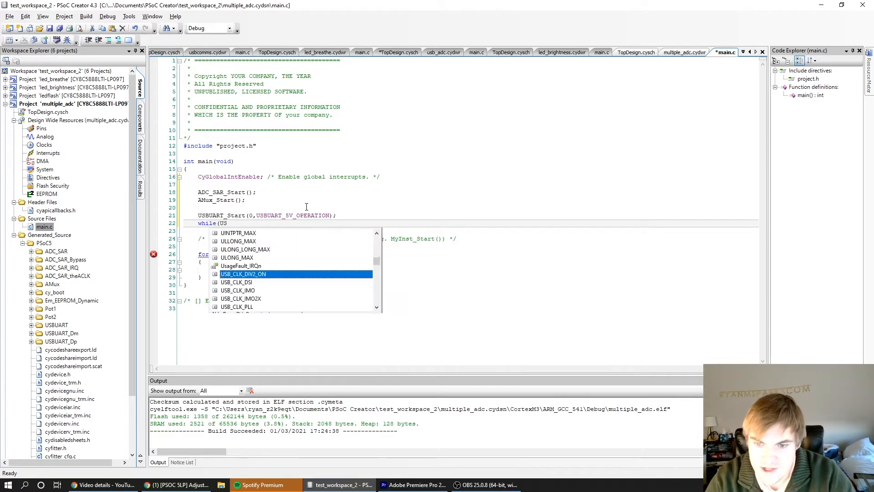
pyautogui.write('USBUART_GetConfiguration')
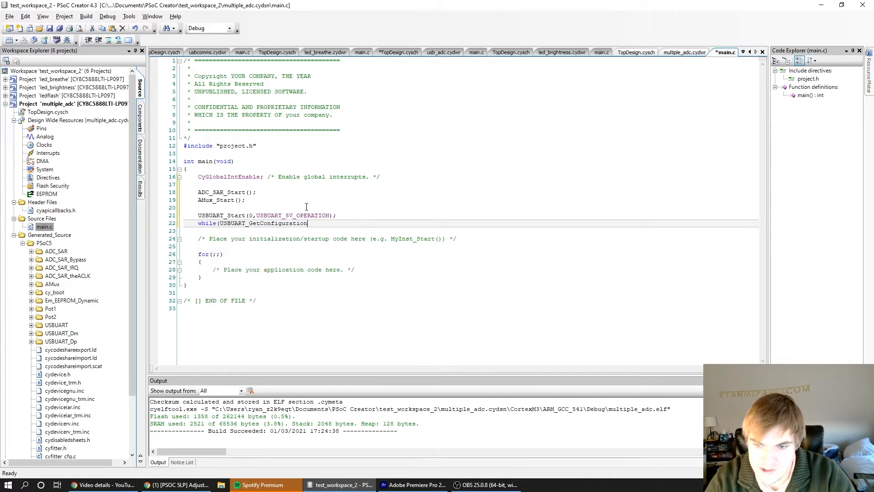
pyautogui.write('()==0){')
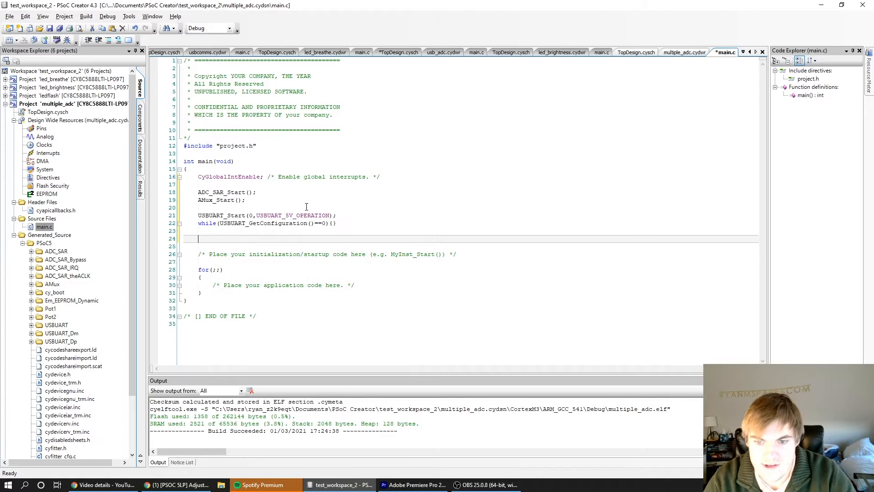
pyautogui.write('ADC_SAR_StartConvert();')
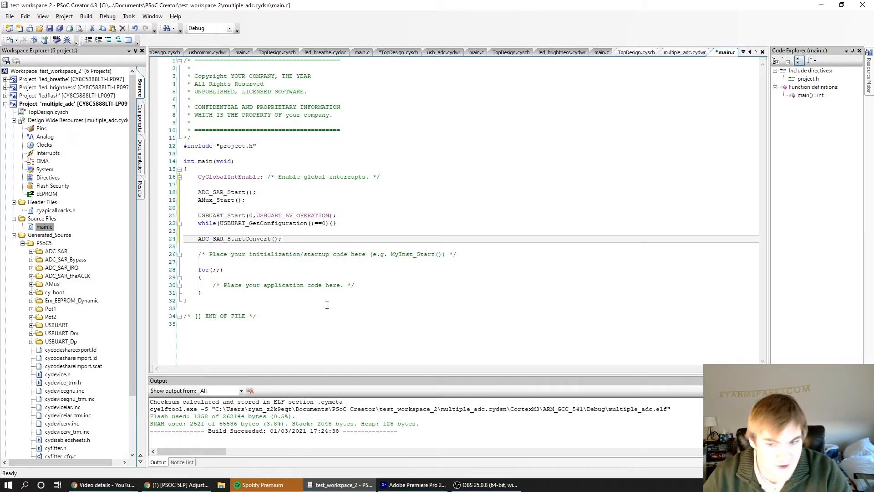
# Read int pot1 = ADC_SAR_GetResult16(); inside the for(;;) loop.
pyautogui.press('enter')
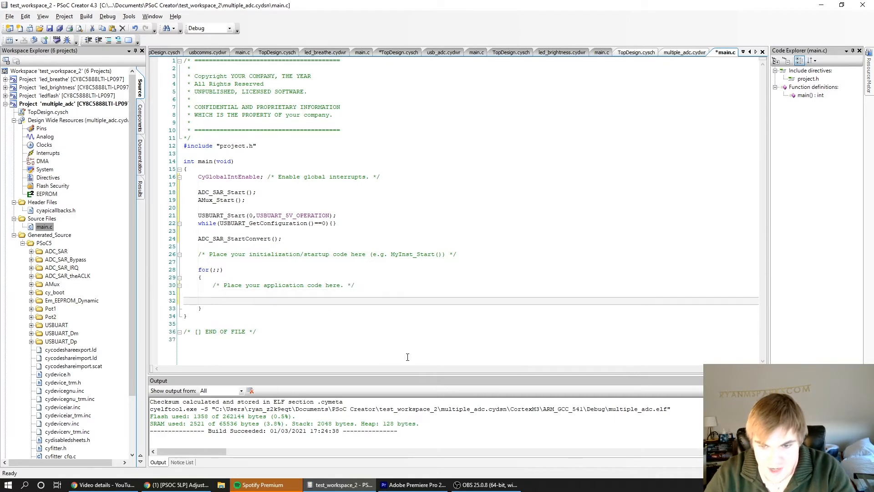
pyautogui.write('int')
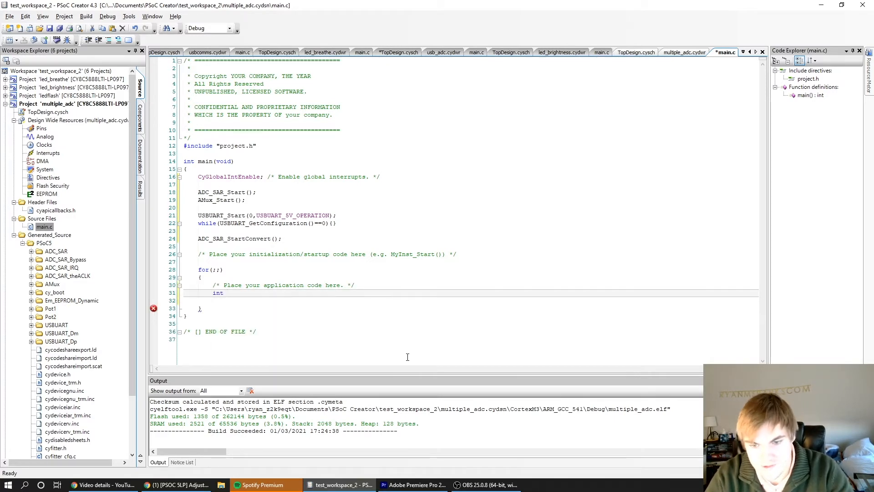
pyautogui.write('pot1')
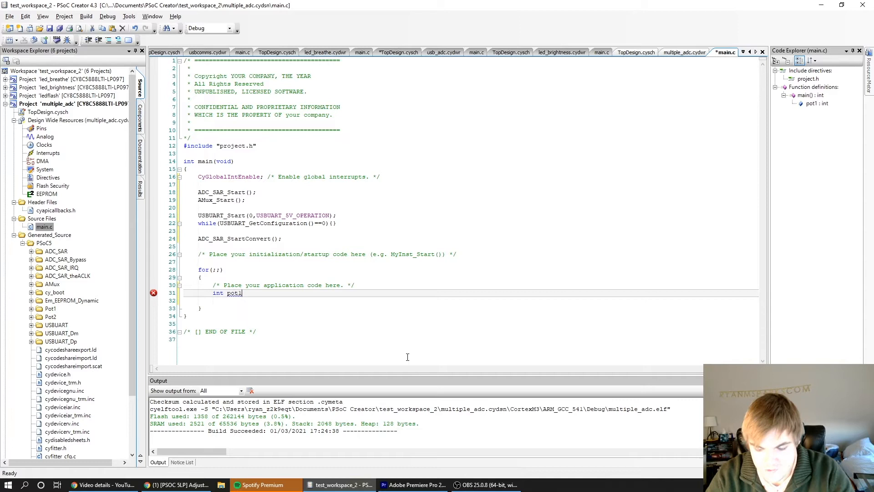
pyautogui.write('= A')
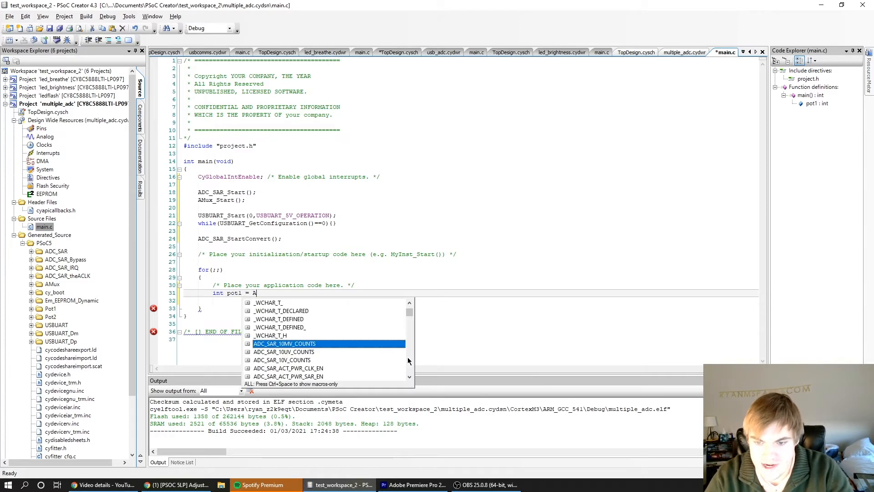
pyautogui.write('DC_SAR_GetC')
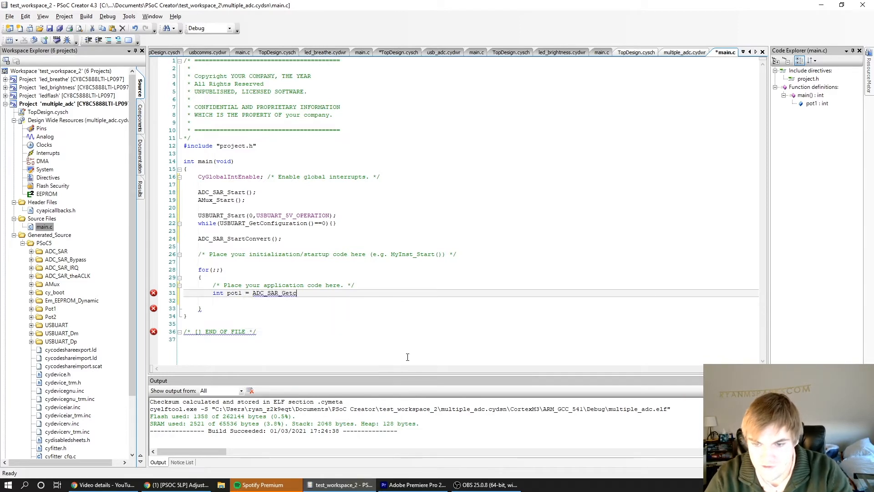
pyautogui.write('Result16();')
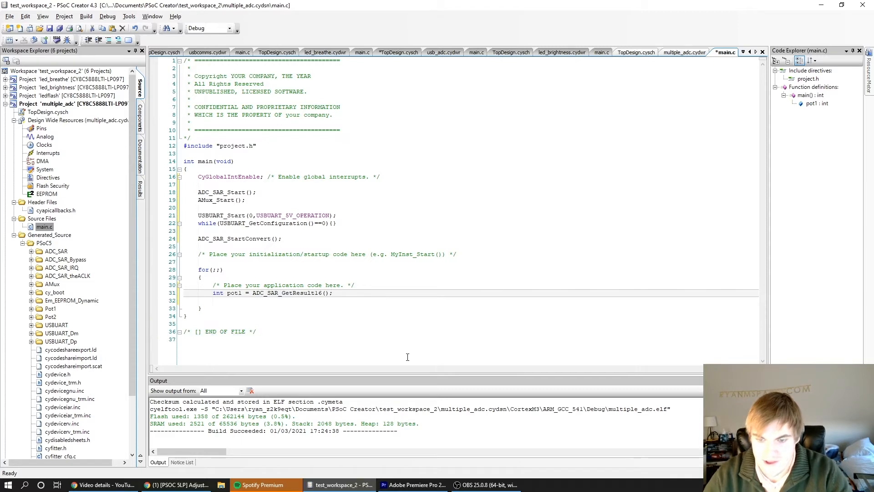
pyautogui.press('enter')
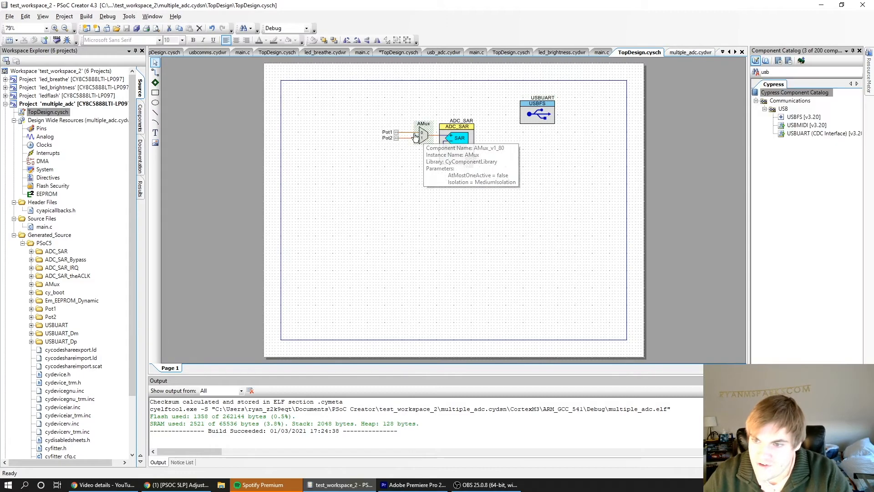
pyautogui.moveTo(426, 139)
pyautogui.write('s')
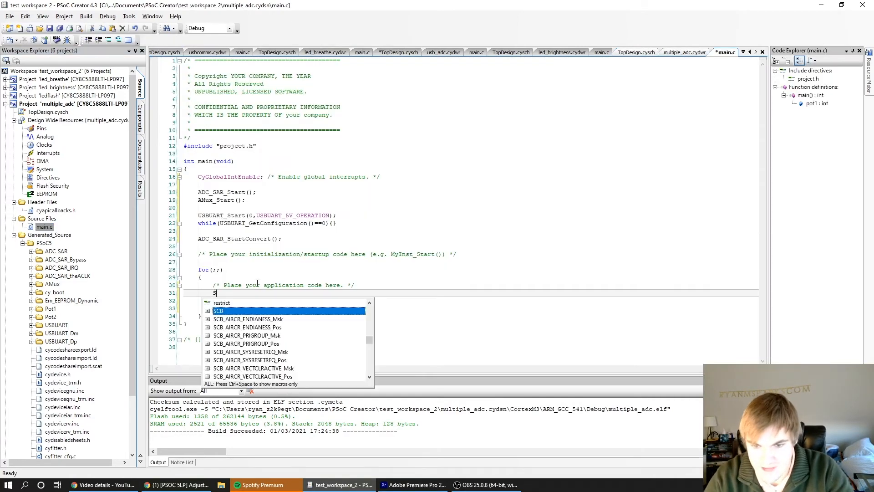
# Select AMux channel 0 before pot1 and channel 1 before int pot2 = ADC_SAR_GetResult16();.
pyautogui.write('AMux_Select(0);')
pyautogui.write('int pot1 = ADC_SAR_GetResult16();')
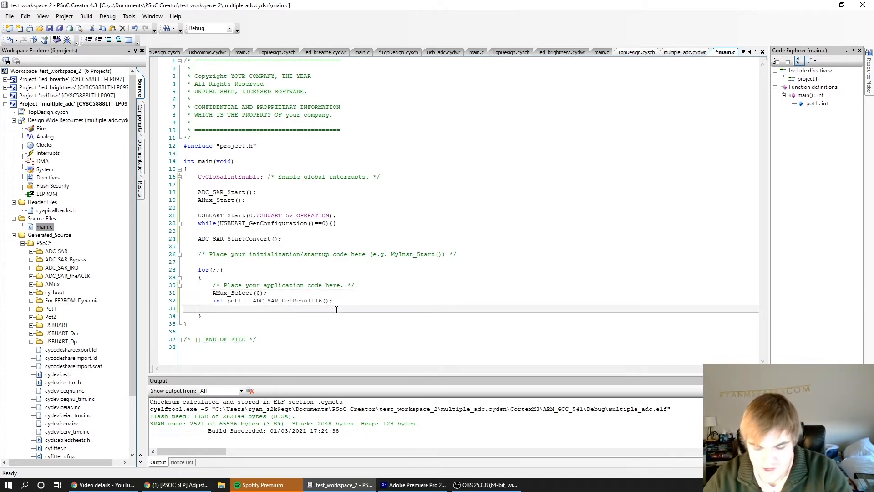
pyautogui.write('A')
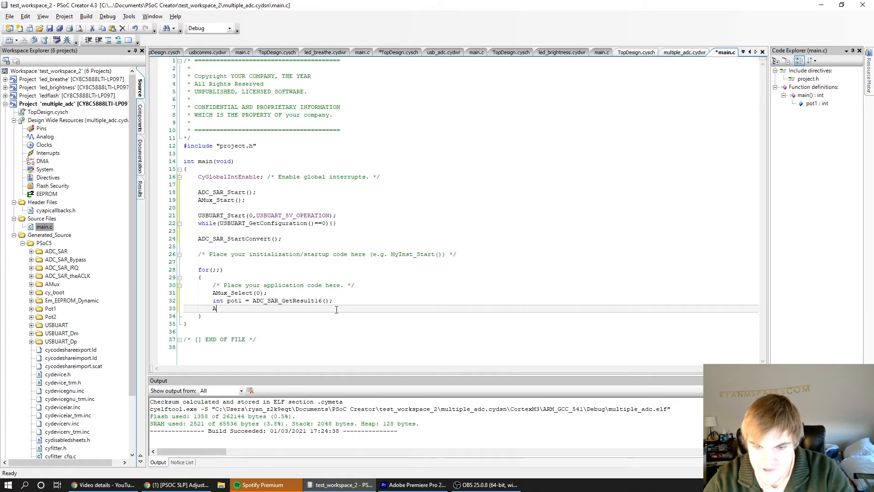
pyautogui.write('Mux_Select(1);')
pyautogui.write('int pot2')
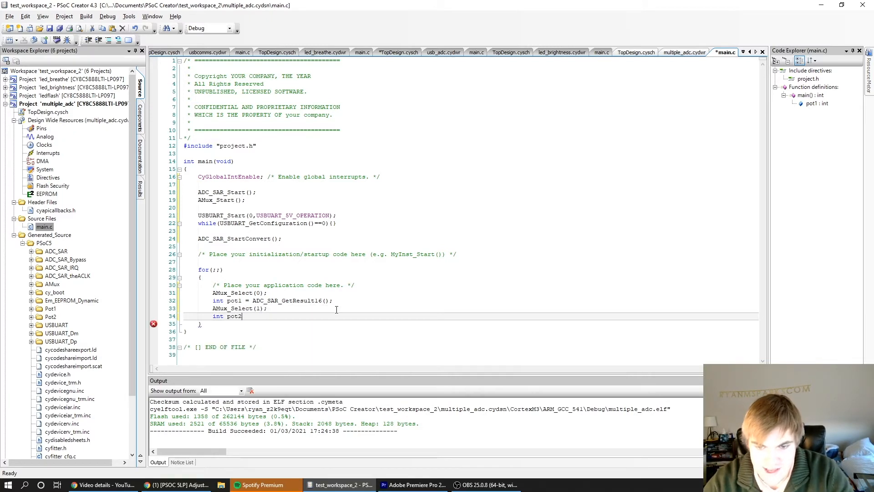
pyautogui.write('= ADC_SAR_GetResult16();')
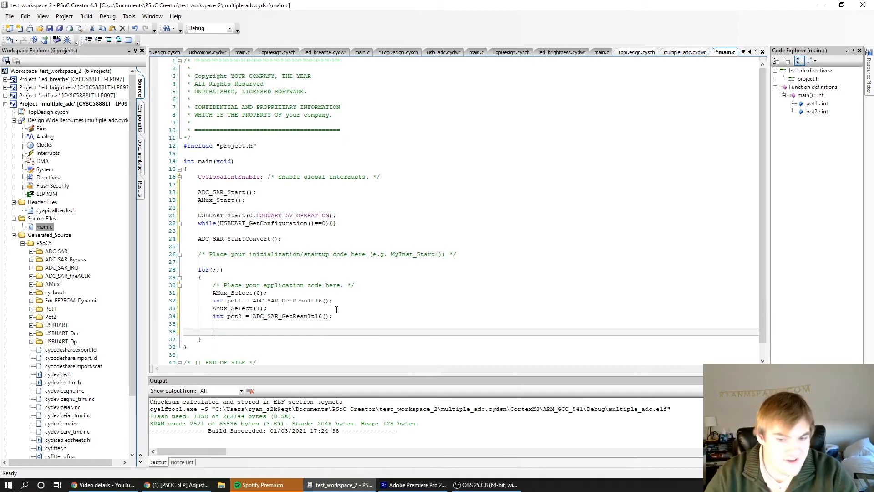
# Declare char print[100]; in the main loop.
pyautogui.scroll(3)
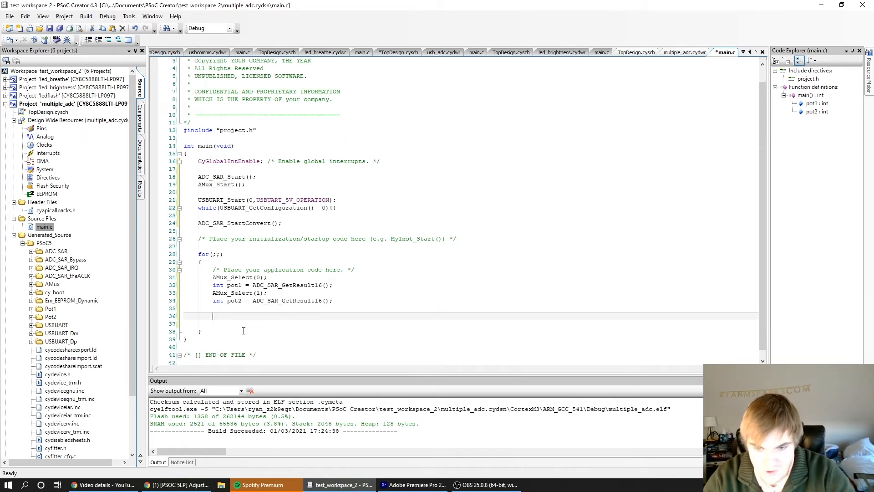
pyautogui.write('v')
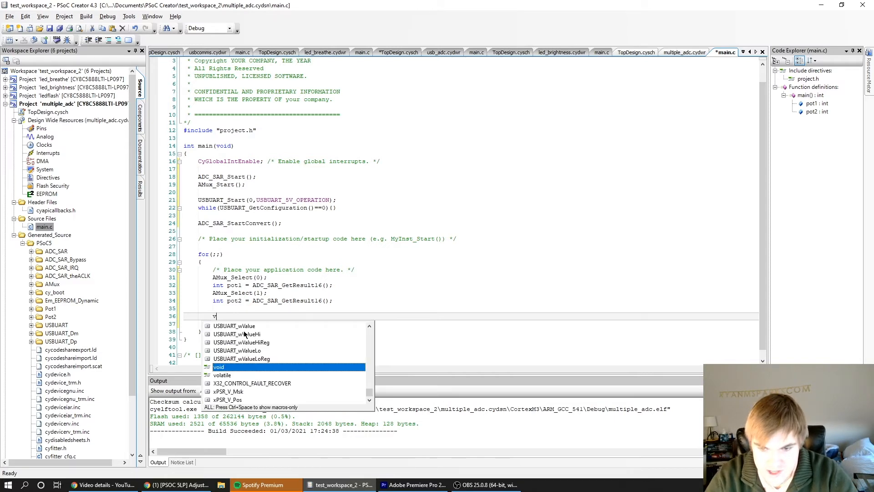
pyautogui.write('char p')
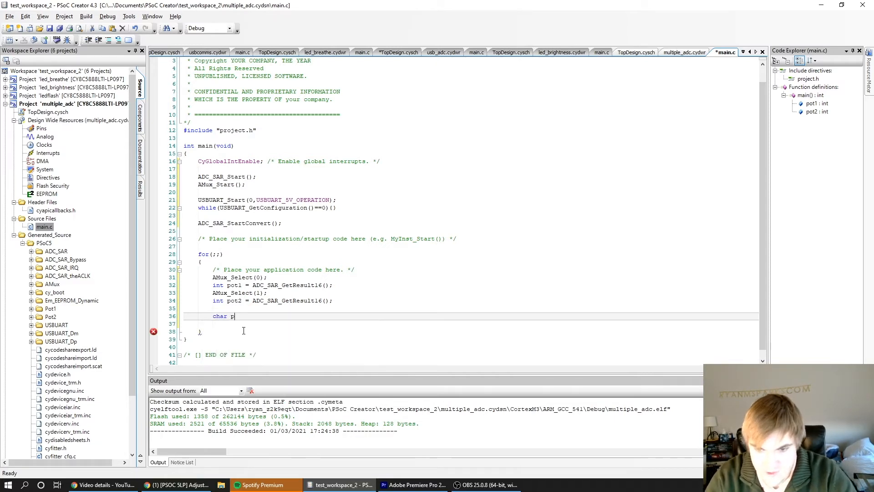
pyautogui.write('rint[')
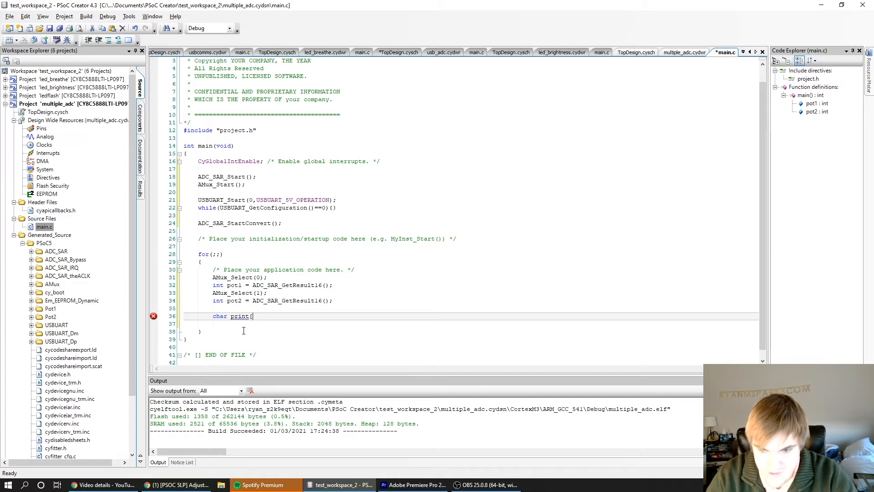
pyautogui.write('100]')
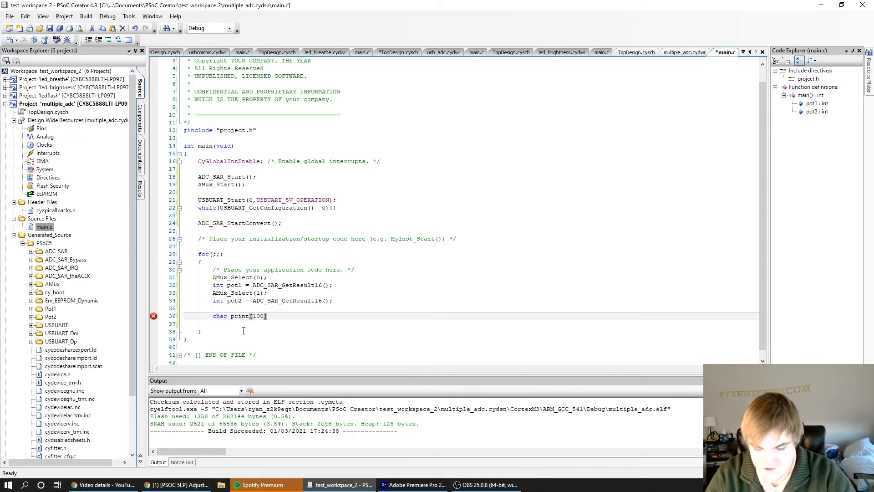
pyautogui.press('Return')
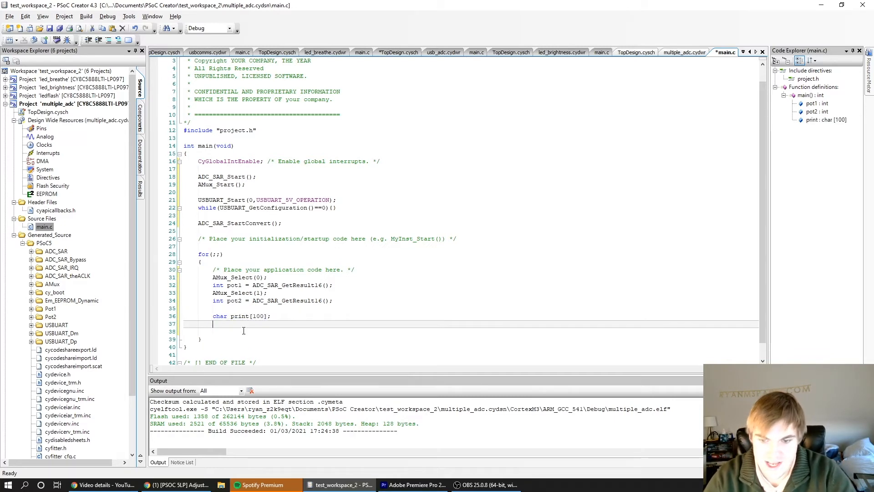
# Begin sprintf(print, ""); with an empty format string.
pyautogui.write('sprintf(')
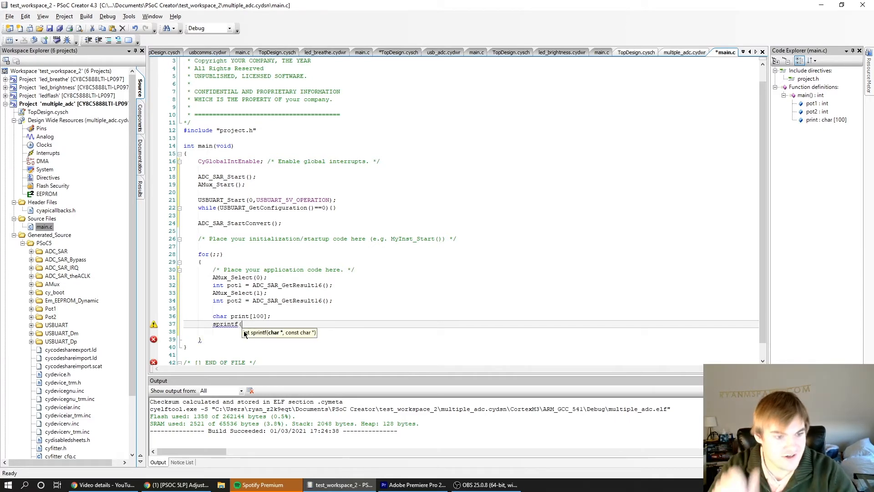
pyautogui.write('print,')
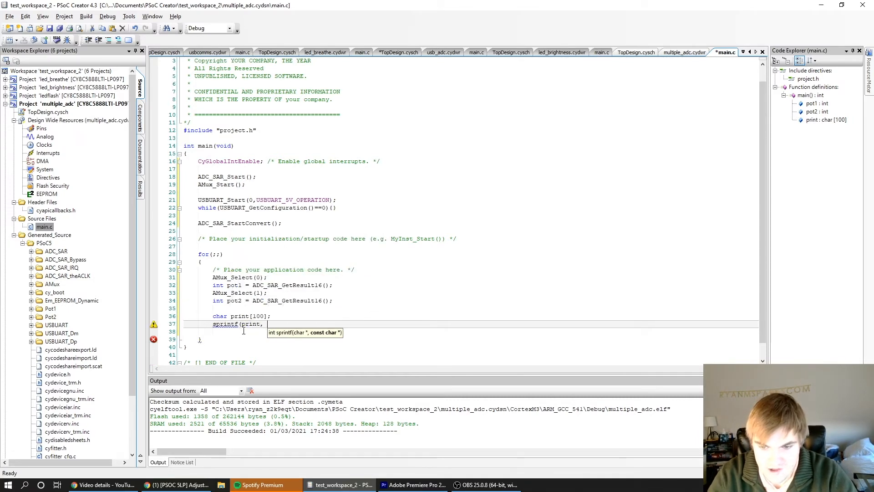
pyautogui.write('""')
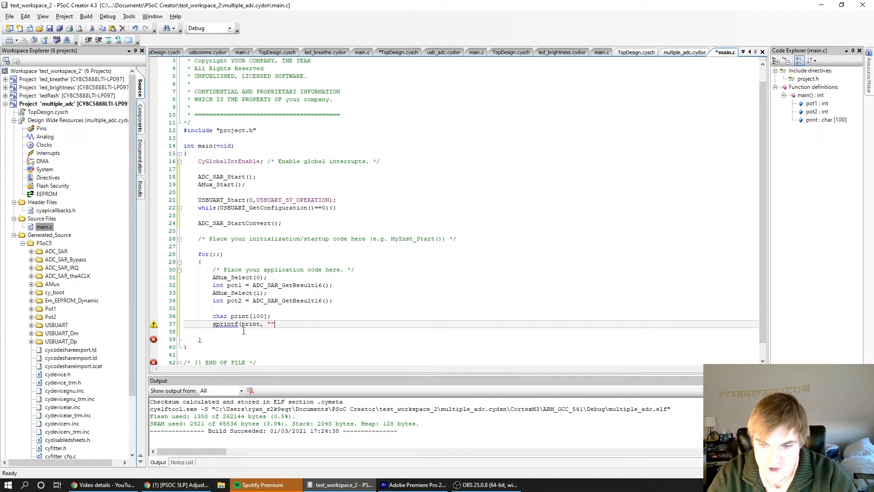
pyautogui.write(');')
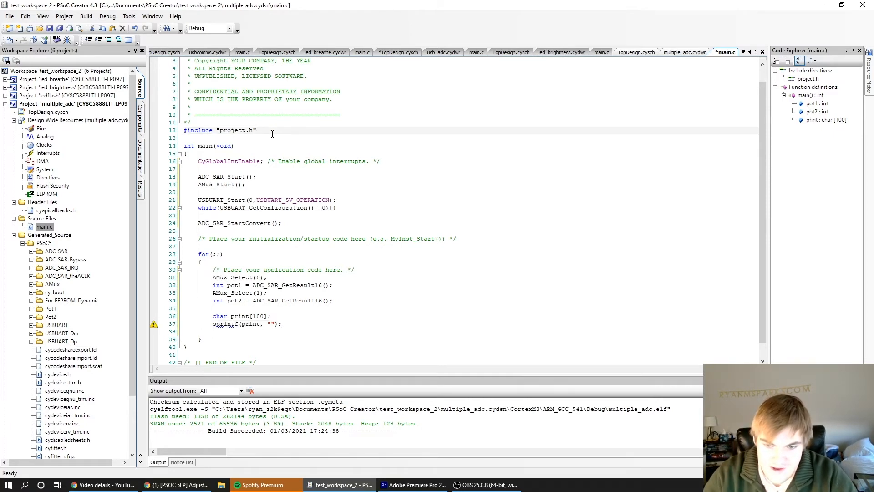
# Add #include <stdio.h> below #include "project.h".
pyautogui.write('#include <st')
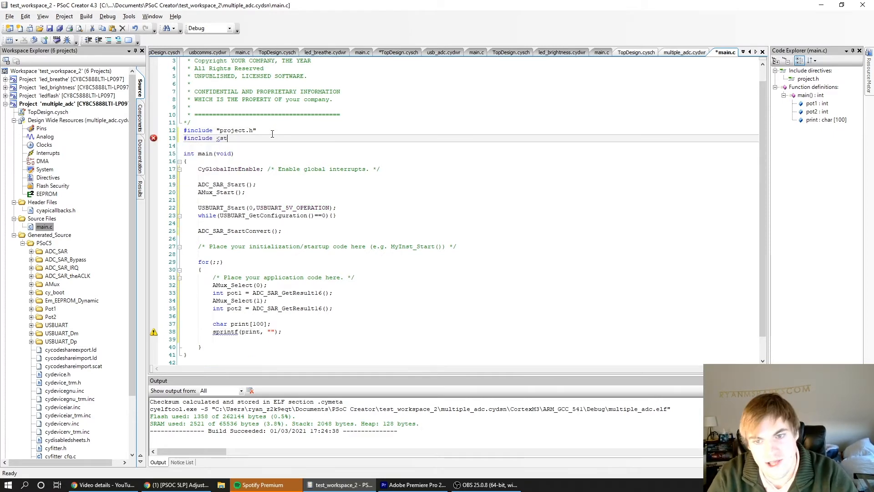
pyautogui.write('dio.h>')
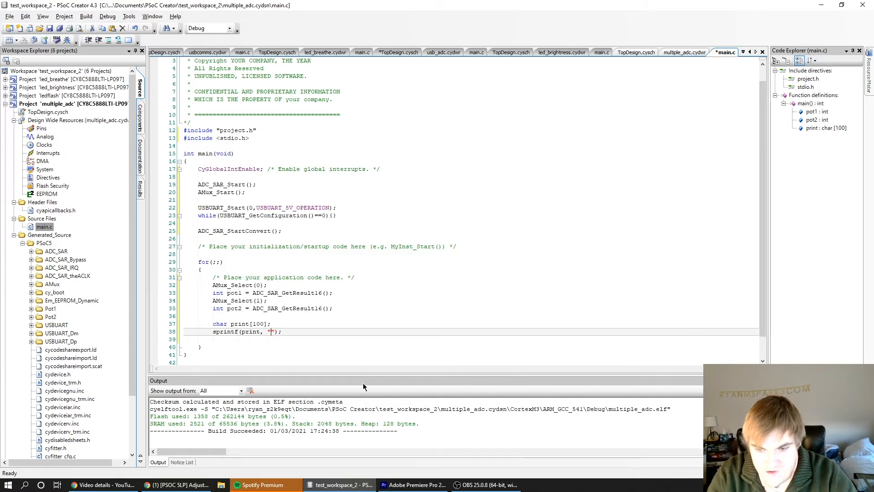
# Fill sprintf with "pot1: %d, pot2: %d\r\n" and arguments pot1, pot2.
pyautogui.write('pot1:')
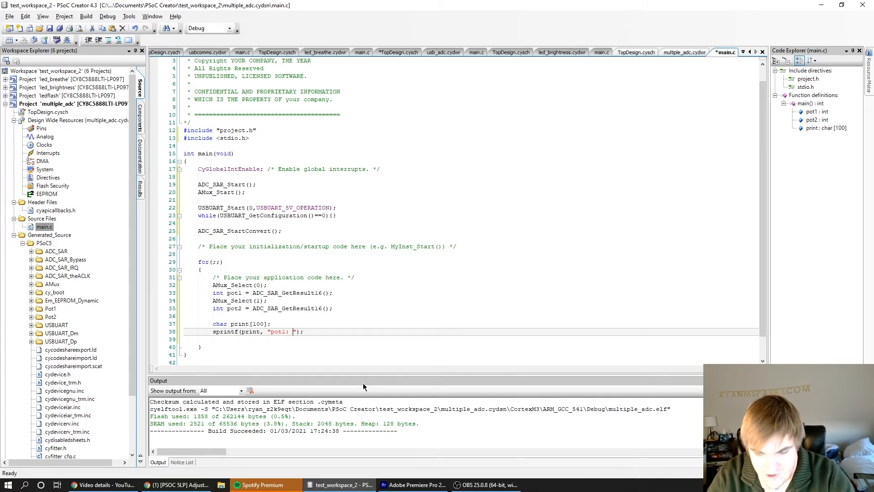
pyautogui.write('%d,')
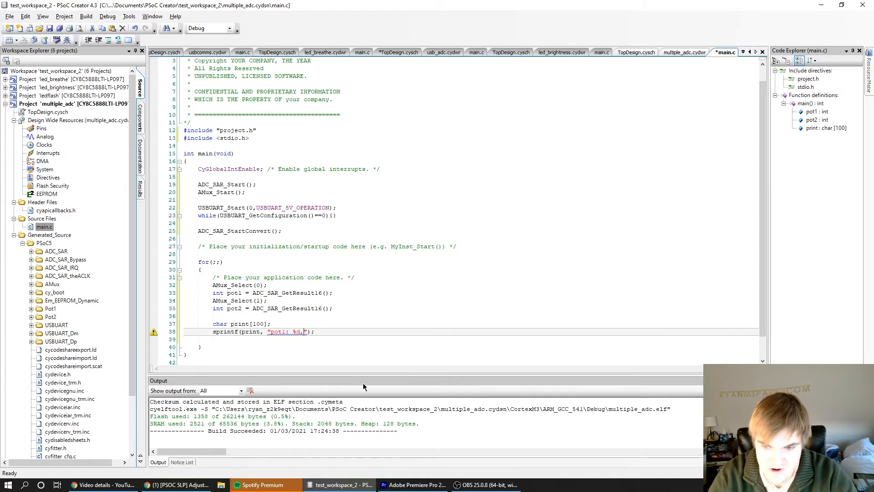
pyautogui.write('pot2')
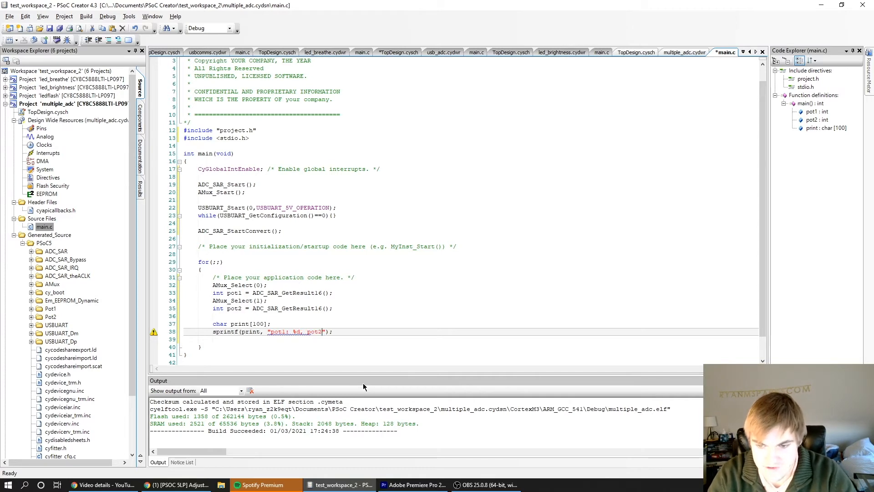
pyautogui.write('%d')
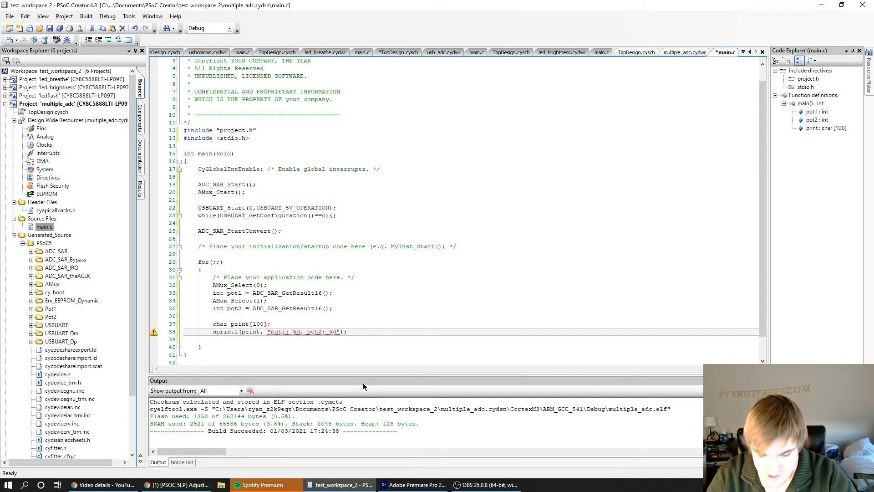
pyautogui.write('\\r\\n')
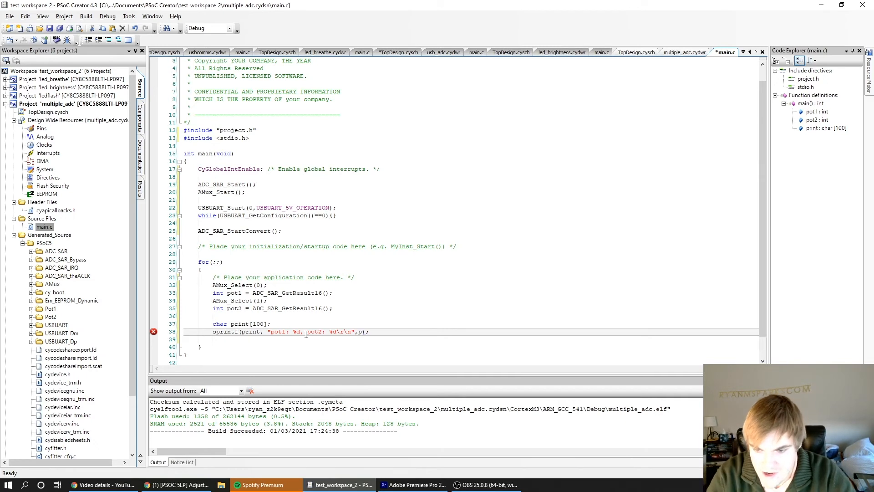
pyautogui.write('ot1,')
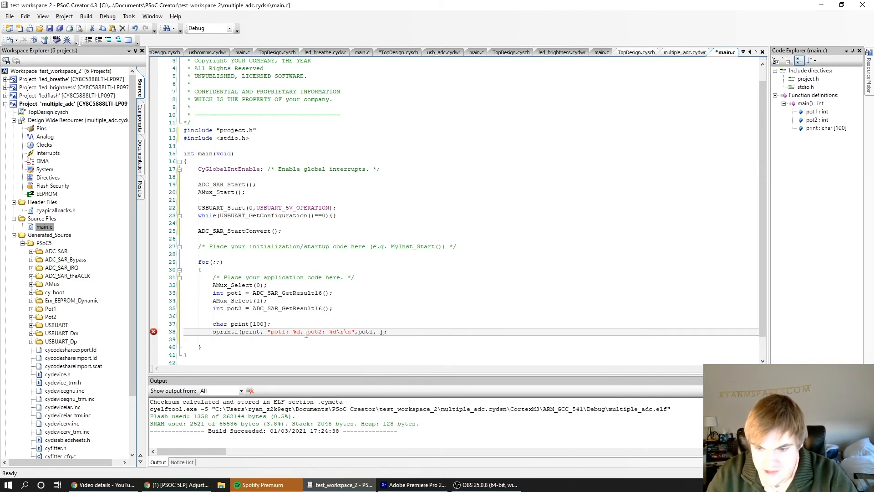
pyautogui.write('pot2')
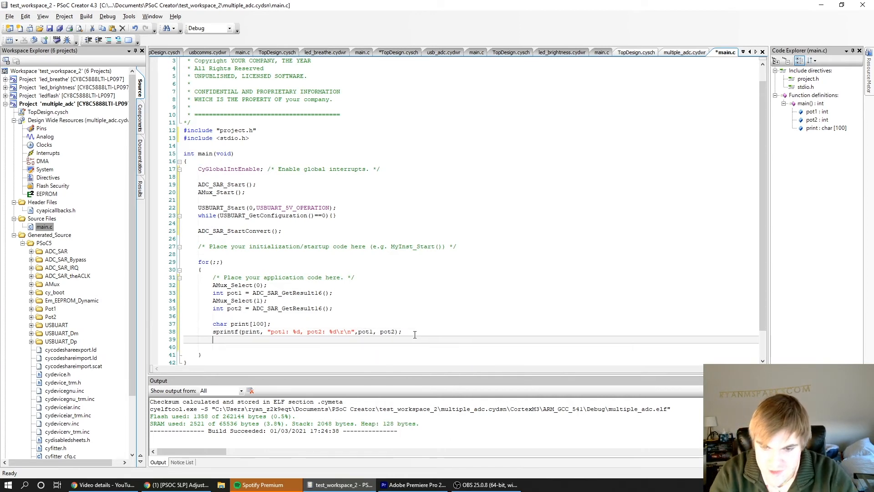
# Send the buffer with USBUART_PutString(print); and start a CyDelay call.
pyautogui.write('USBUART_PutString(print);')
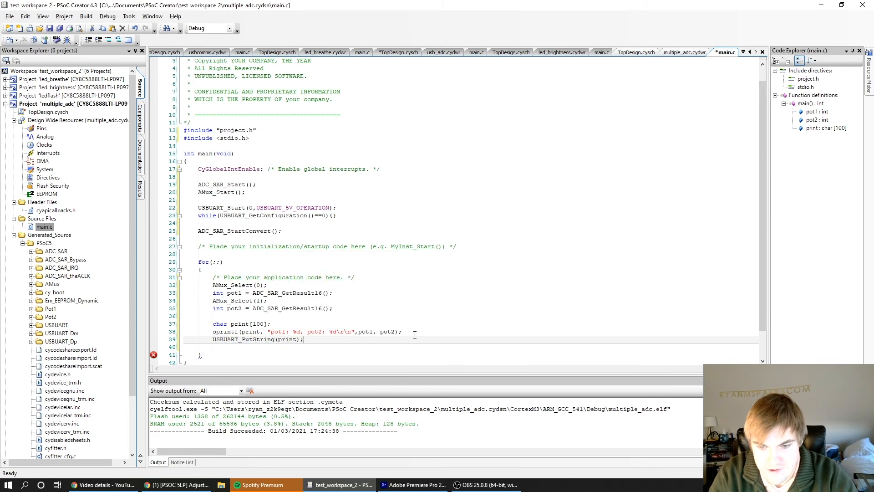
pyautogui.write('Cyd')
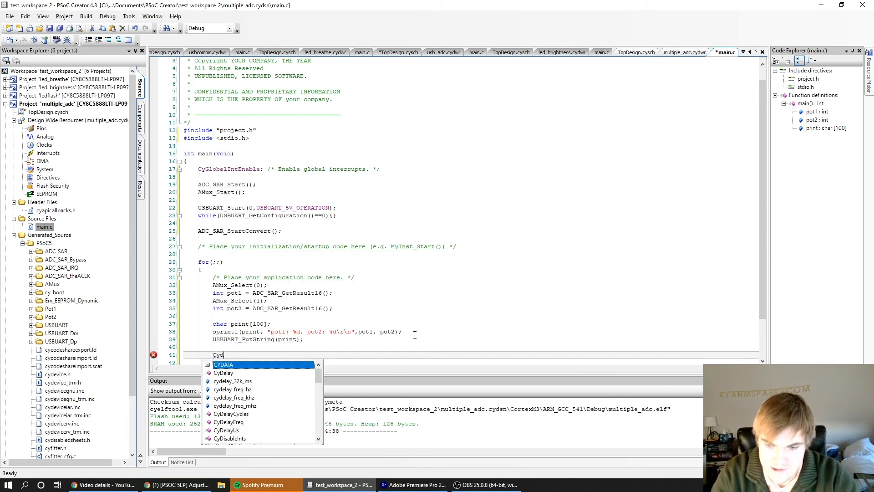